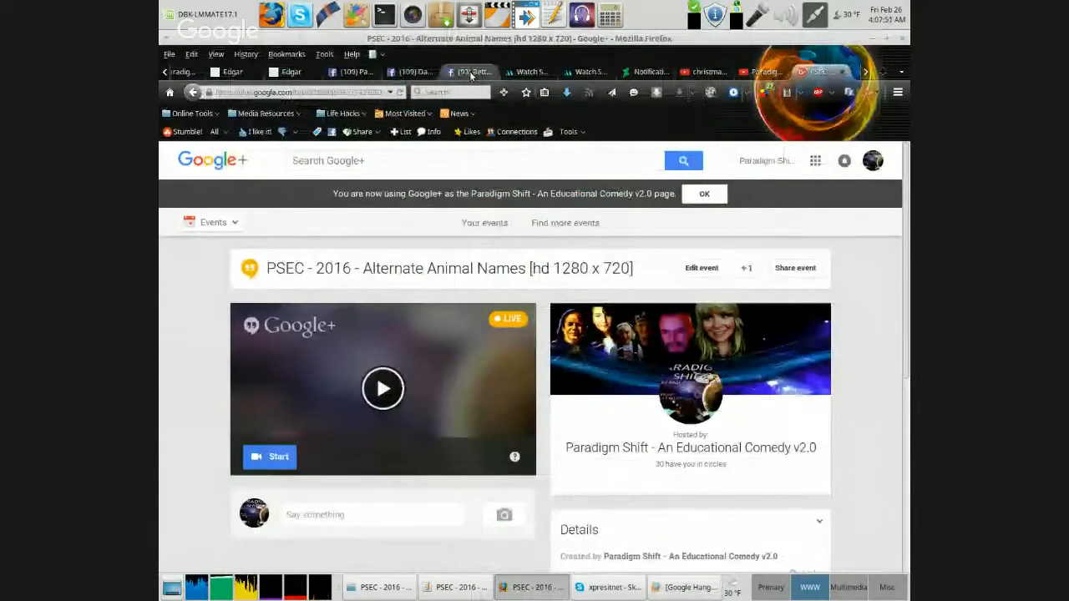
# Open the Better names for animals photos and advance past 'Winter tree dog' to 'Leather tank'
pyautogui.click(468, 71)
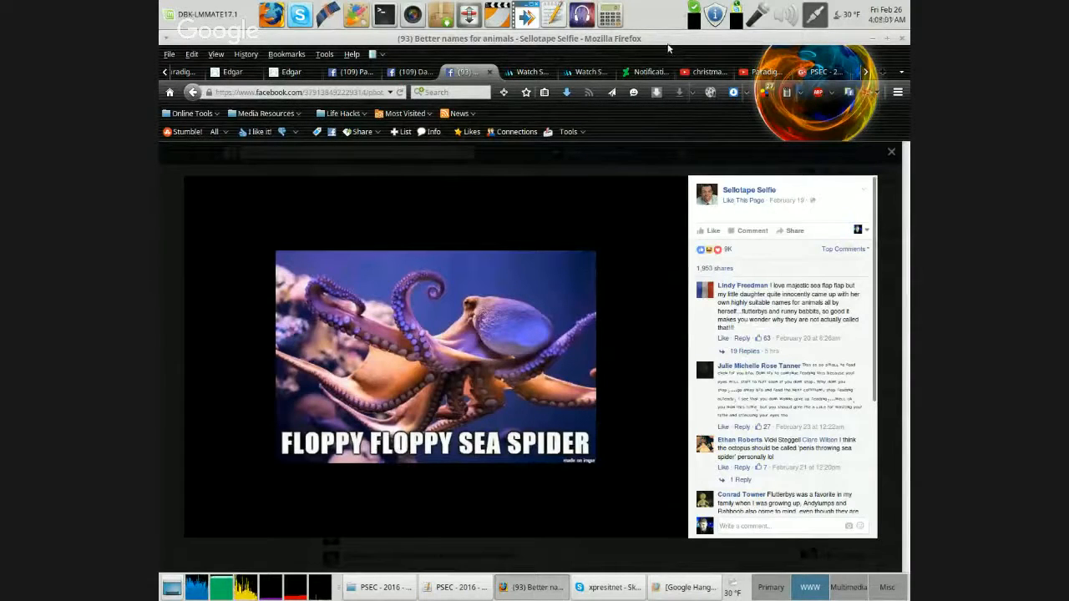
pyautogui.moveTo(658, 31)
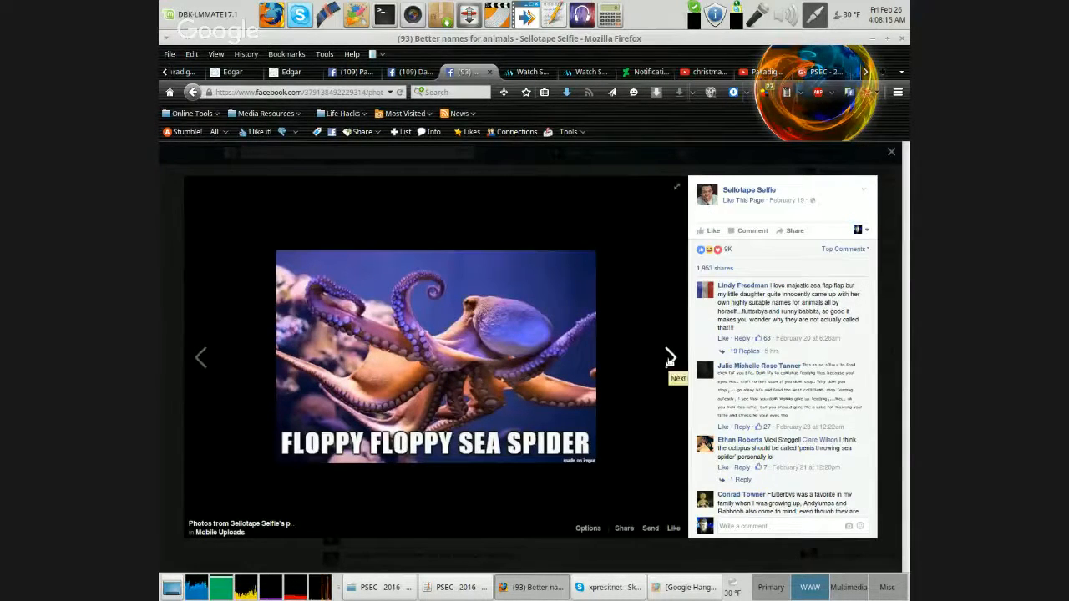
pyautogui.click(671, 357)
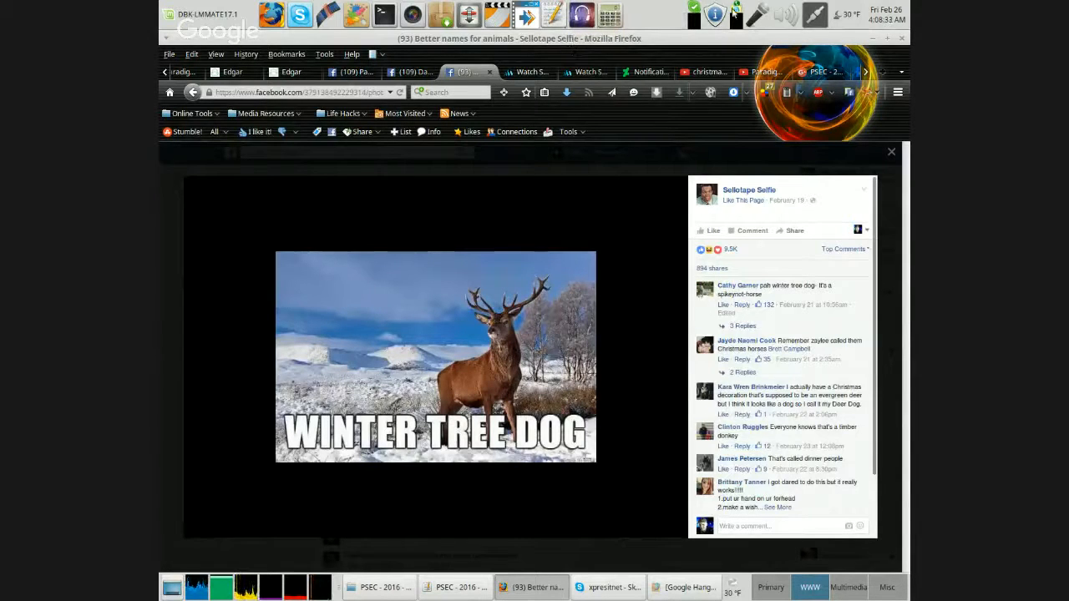
pyautogui.moveTo(671, 356)
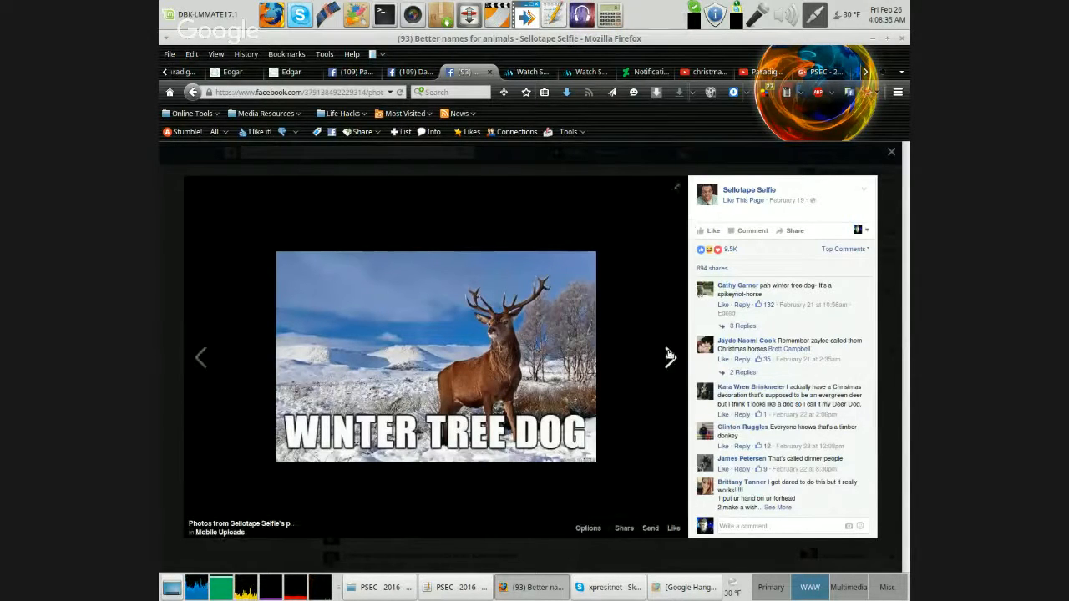
pyautogui.moveTo(670, 356)
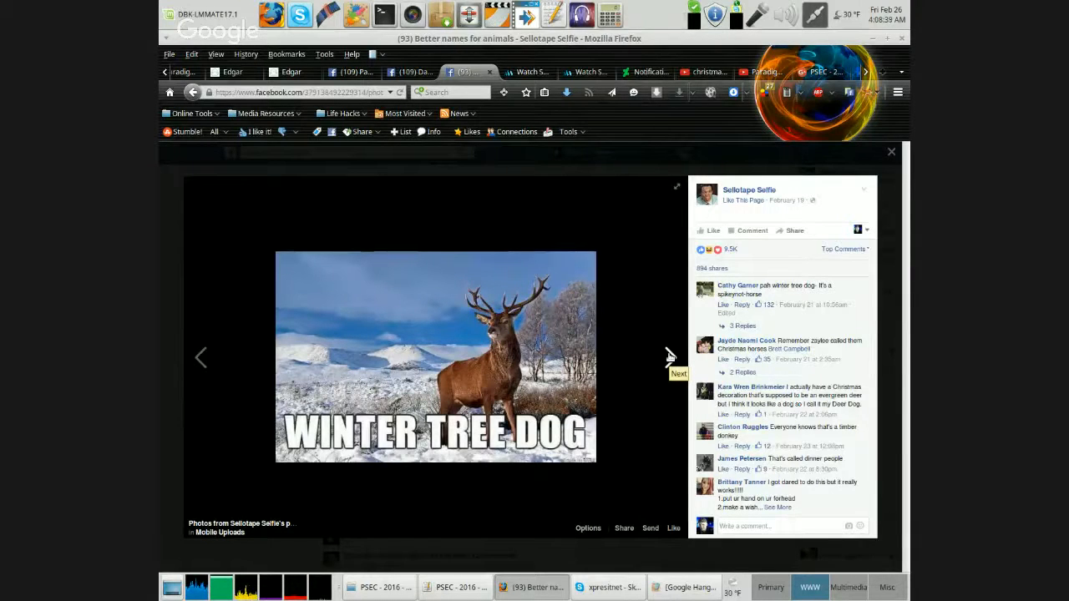
pyautogui.click(675, 358)
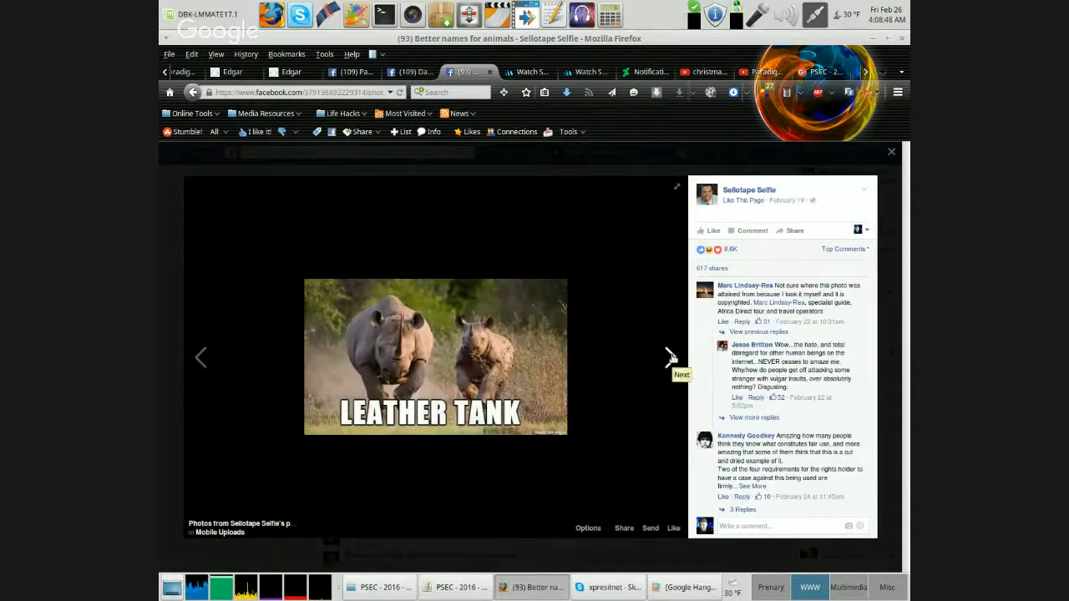
# Page past naked snail, spikey forest dog and changing color dragon to 'Danger chicken'
pyautogui.click(668, 357)
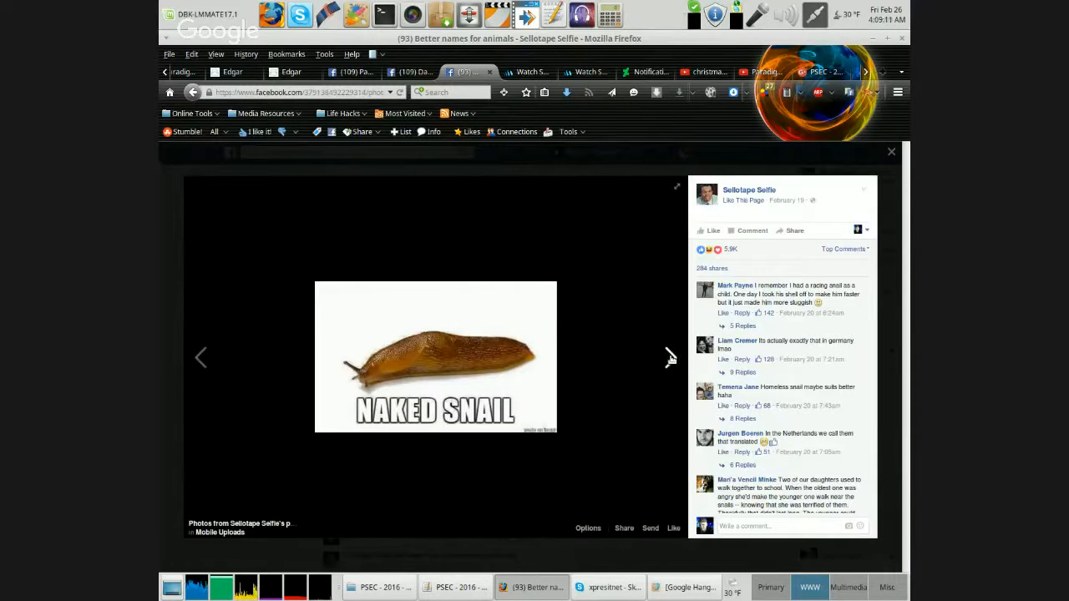
pyautogui.click(671, 357)
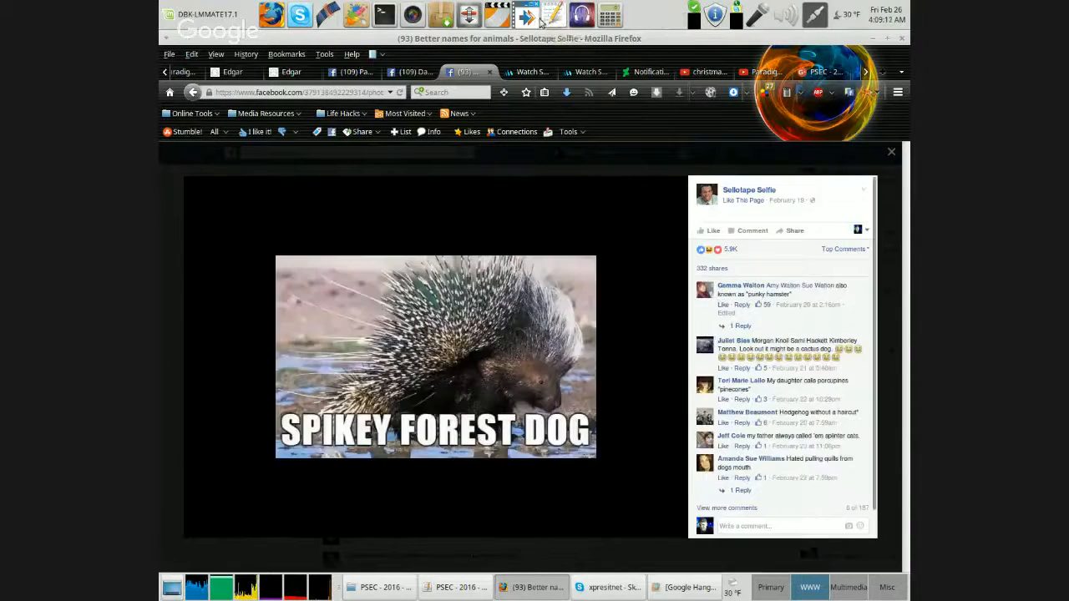
pyautogui.moveTo(556, 14)
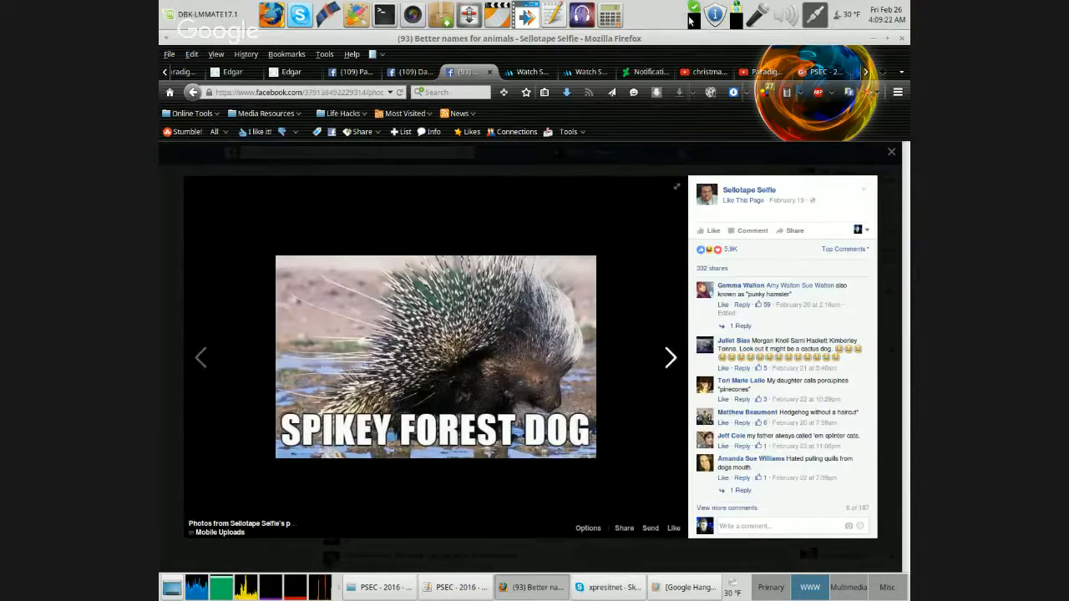
pyautogui.click(671, 358)
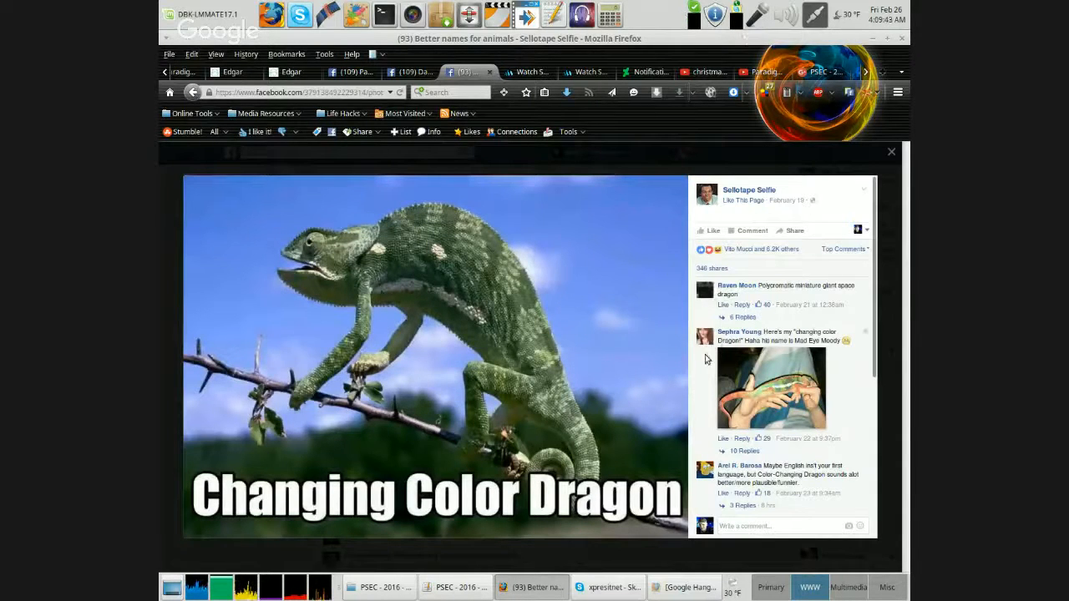
pyautogui.moveTo(668, 355)
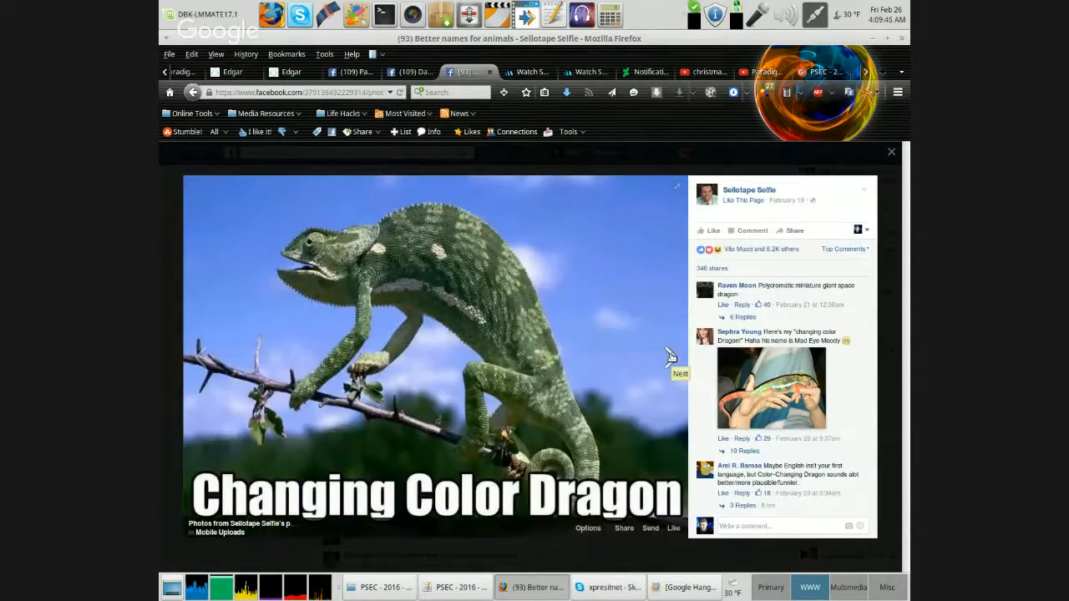
pyautogui.click(673, 355)
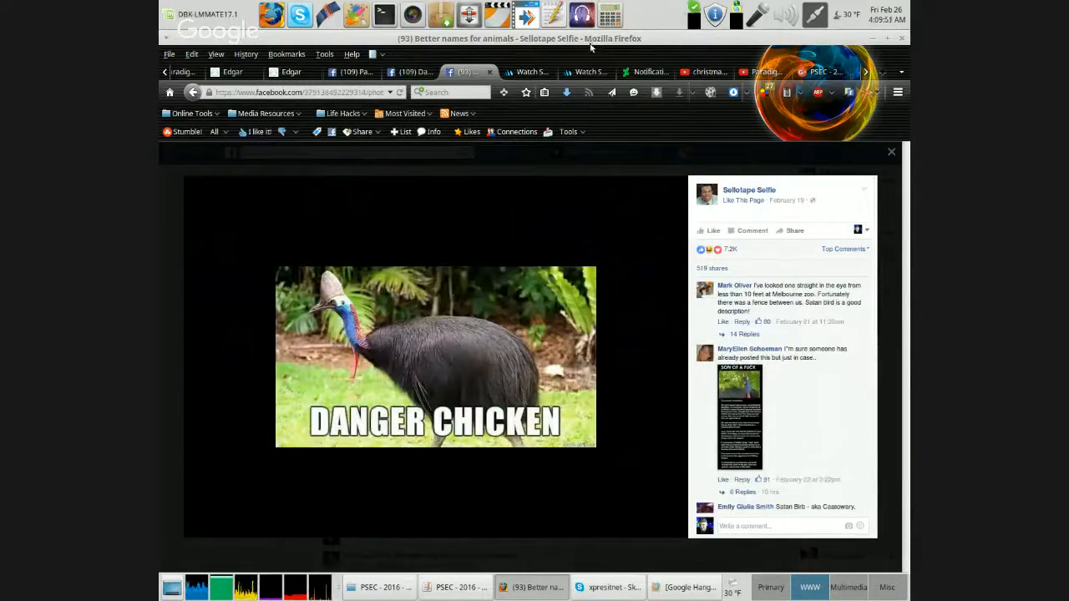
pyautogui.moveTo(609, 15)
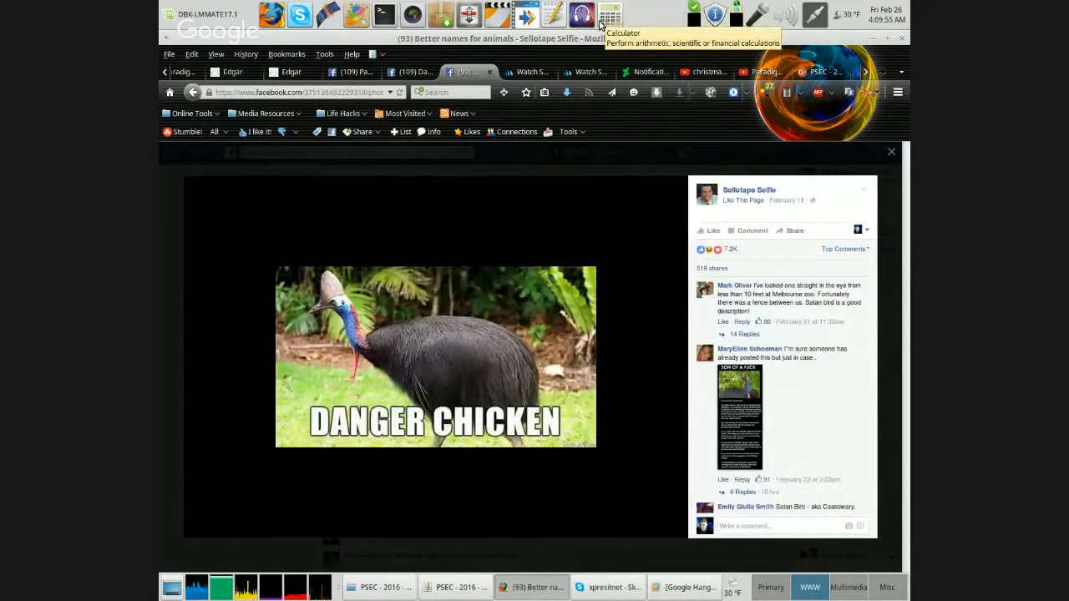
pyautogui.moveTo(642, 60)
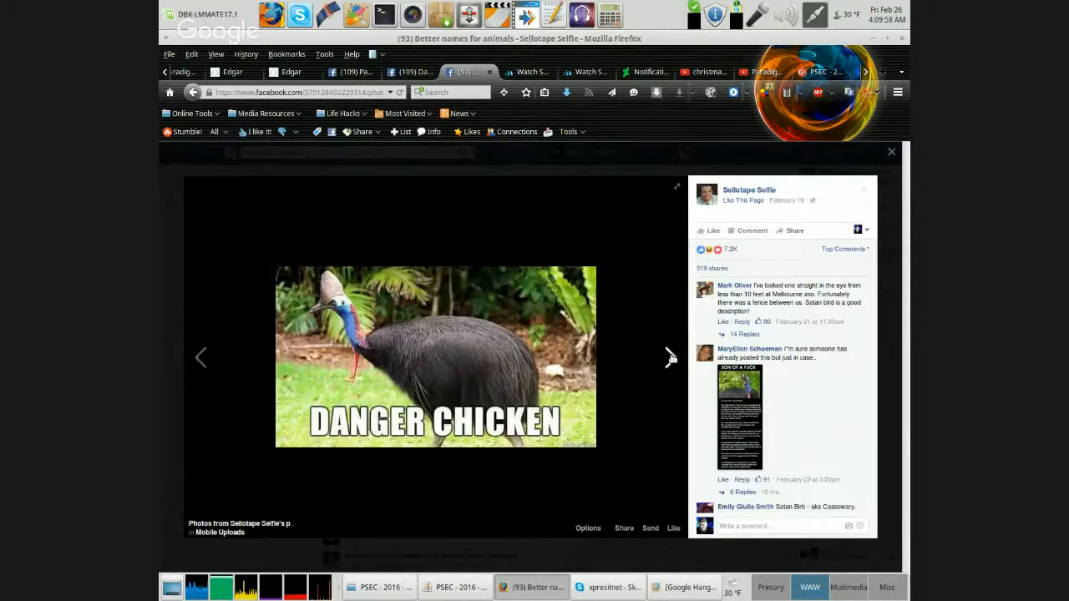
# Advance past Velocirabbit, Dragon shrimp, Dirty needle and Booplesnoot to 'Furry nope'
pyautogui.click(671, 357)
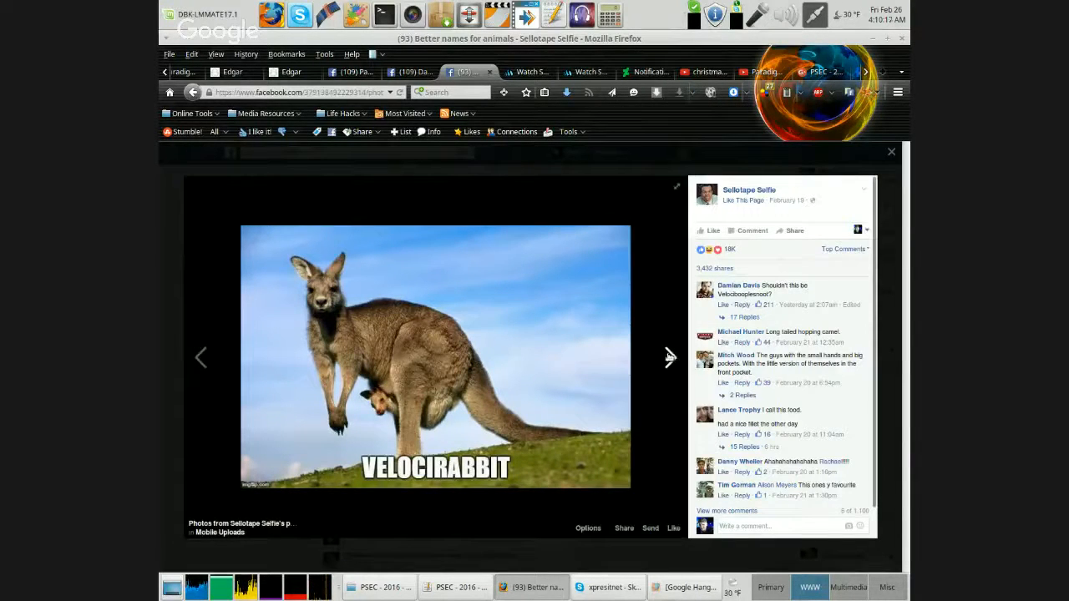
pyautogui.click(669, 358)
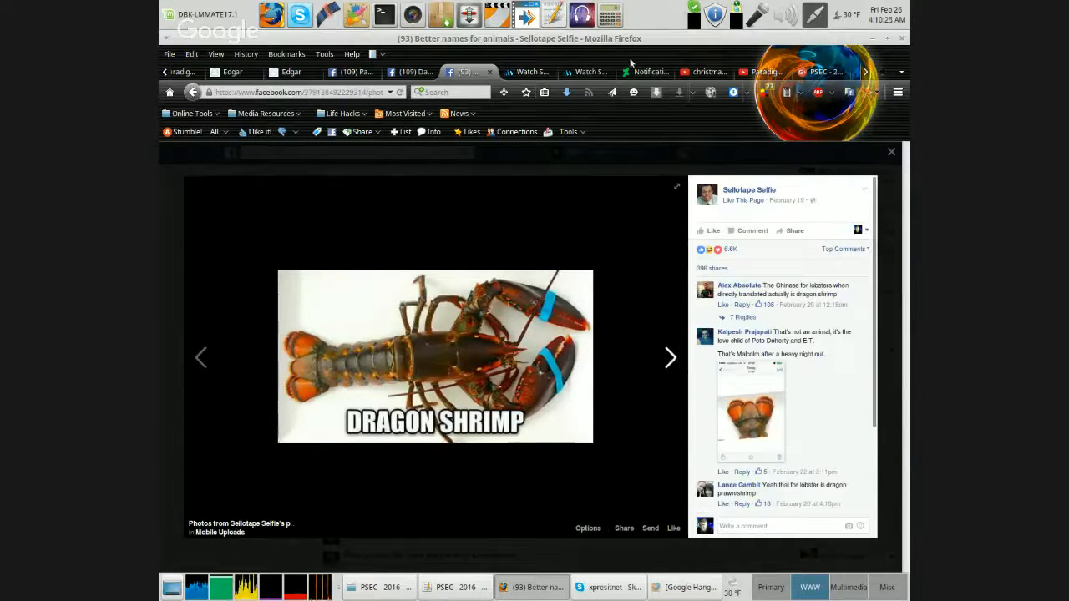
pyautogui.click(670, 357)
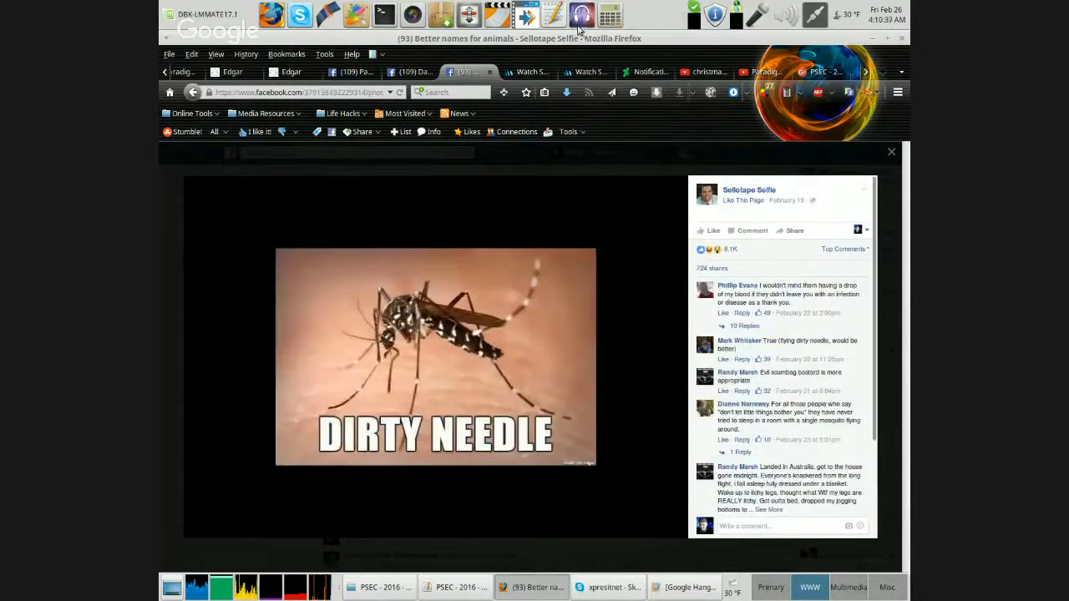
pyautogui.moveTo(582, 15)
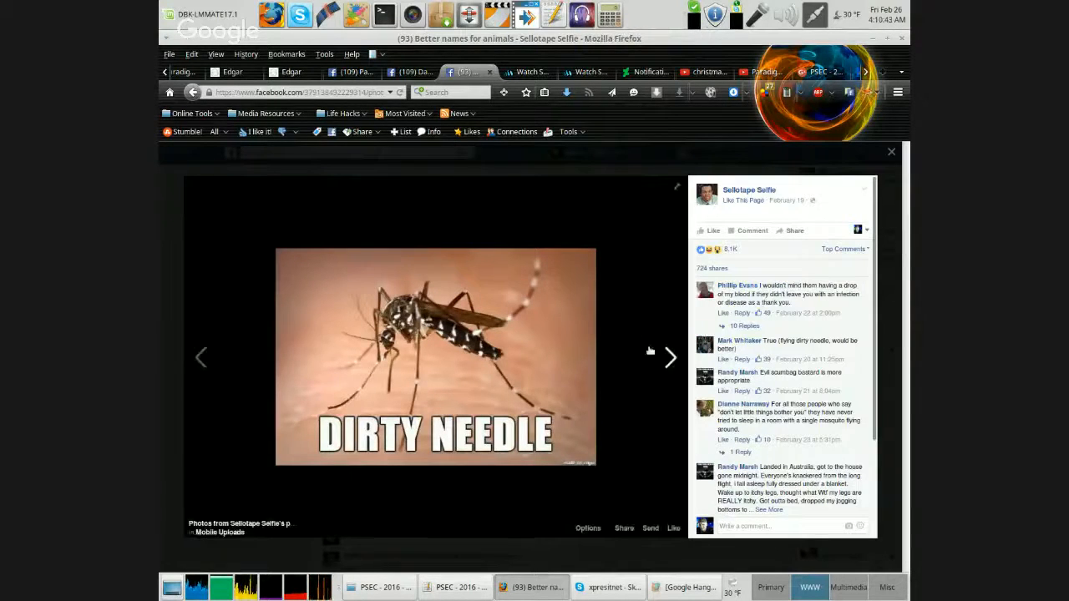
pyautogui.click(671, 358)
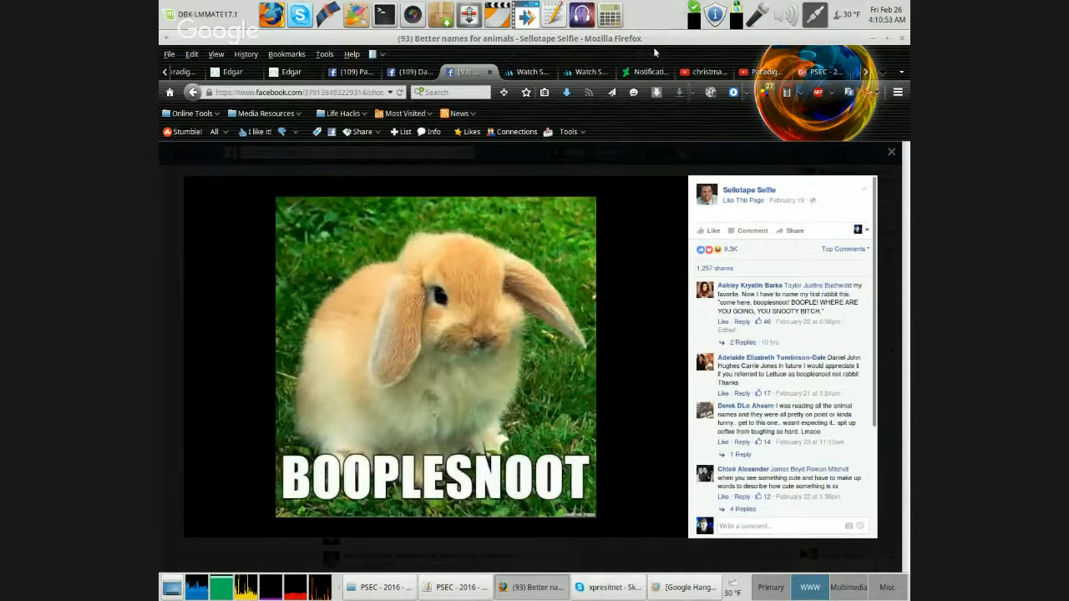
pyautogui.moveTo(651, 43)
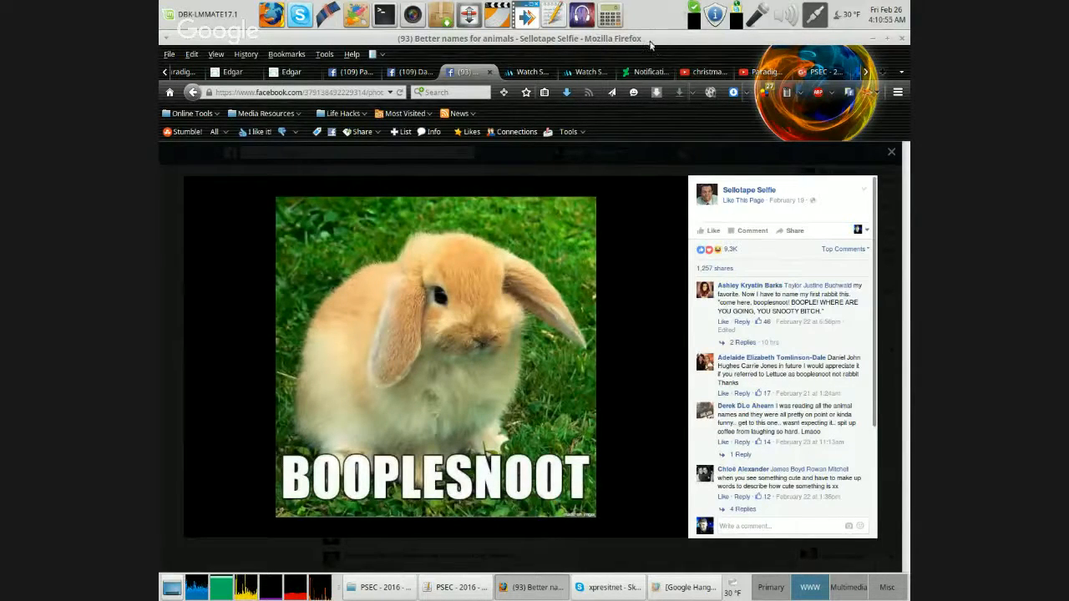
pyautogui.moveTo(653, 176)
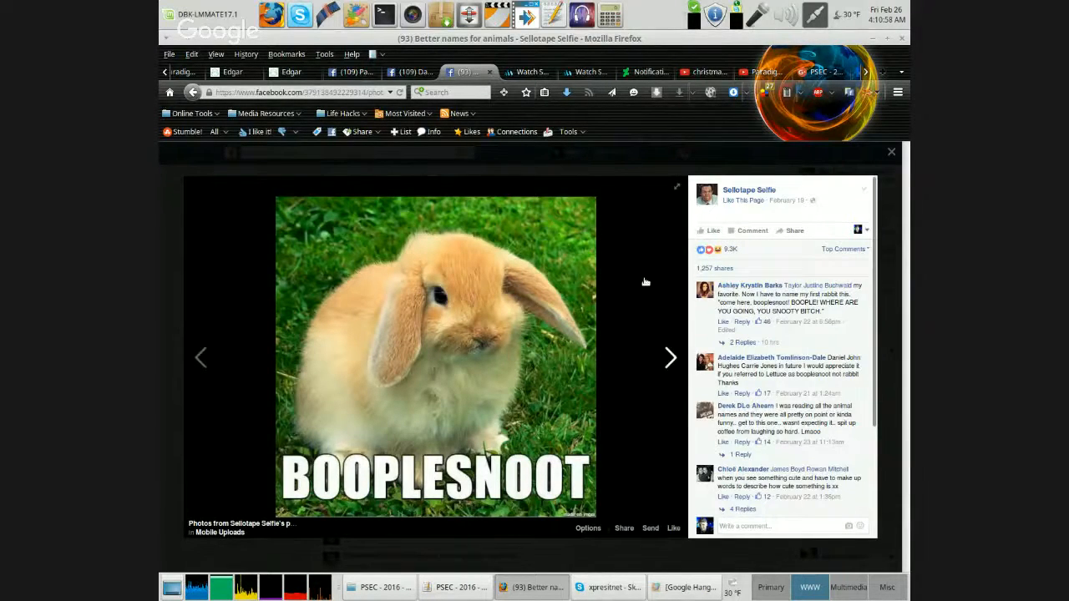
pyautogui.click(669, 357)
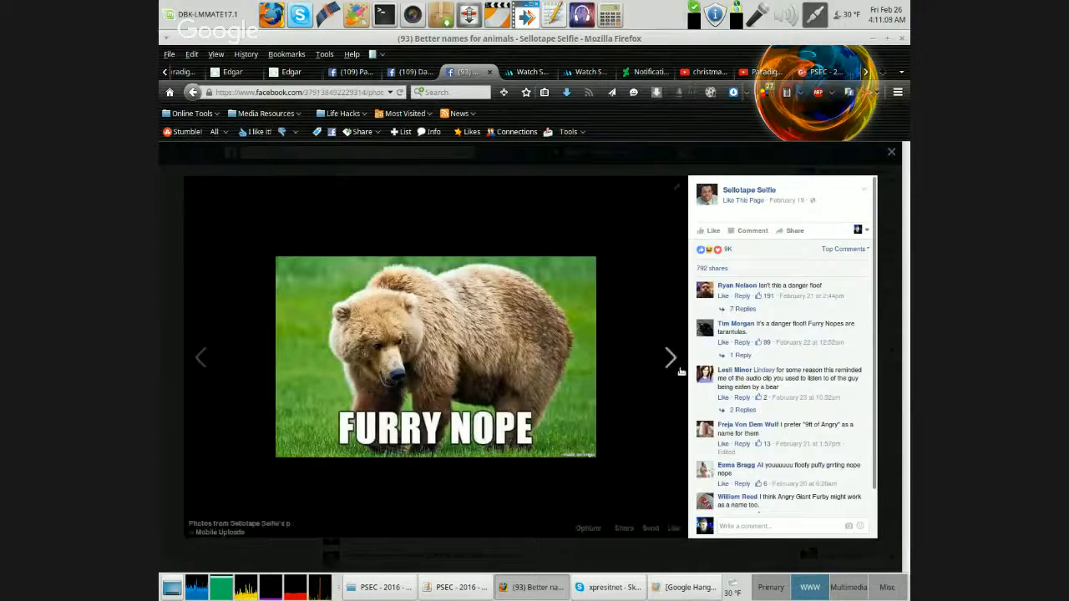
# Page past Arrow Pig, Nope Rope and Freedom Glider to the 'Tunneling ballsack' mole rat
pyautogui.click(671, 357)
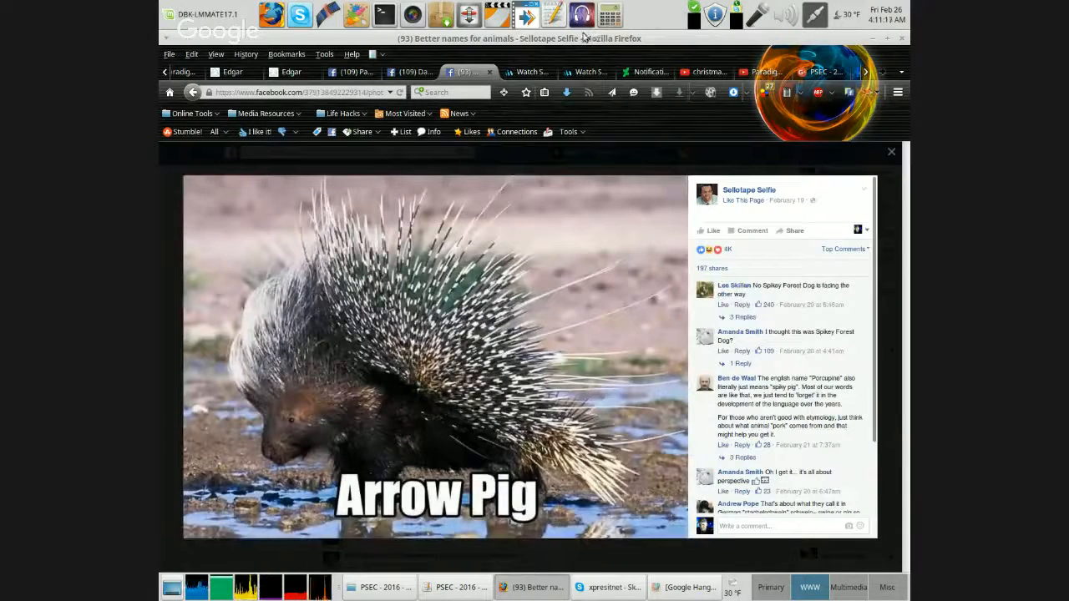
pyautogui.moveTo(668, 370)
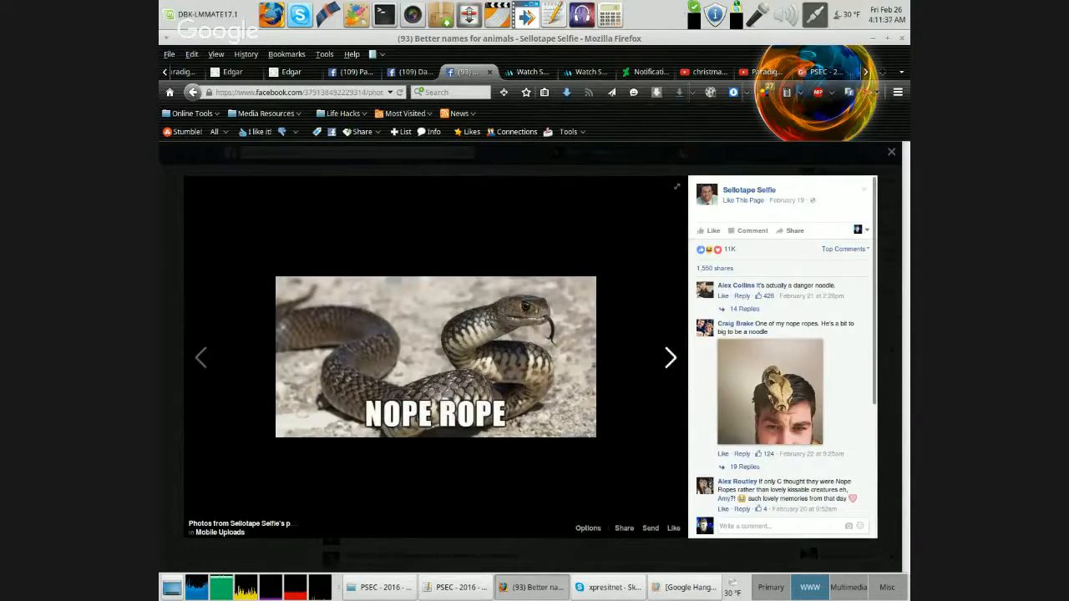
pyautogui.click(670, 357)
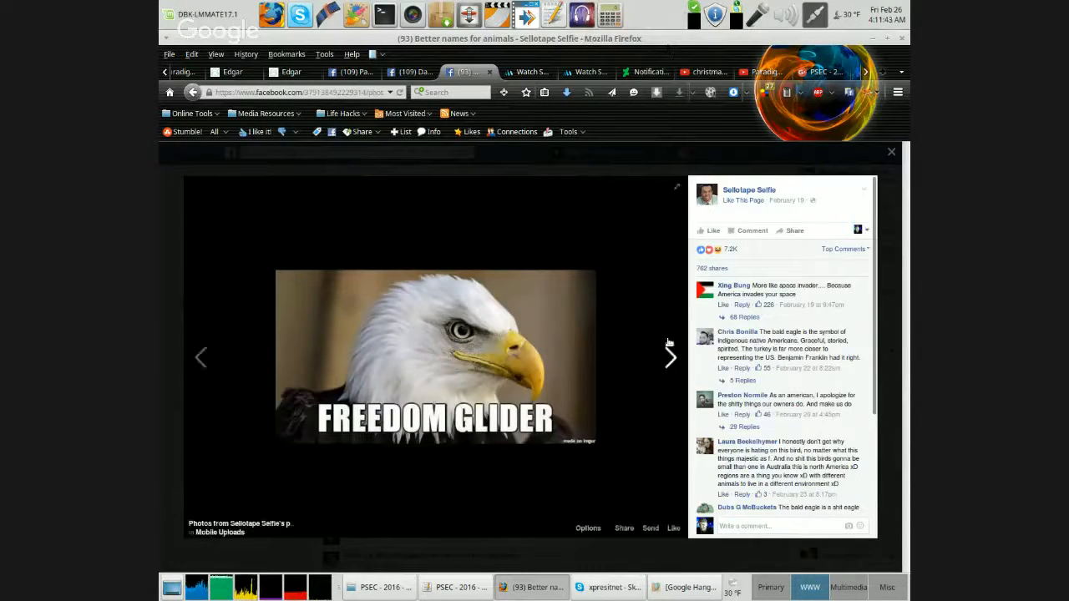
pyautogui.click(670, 358)
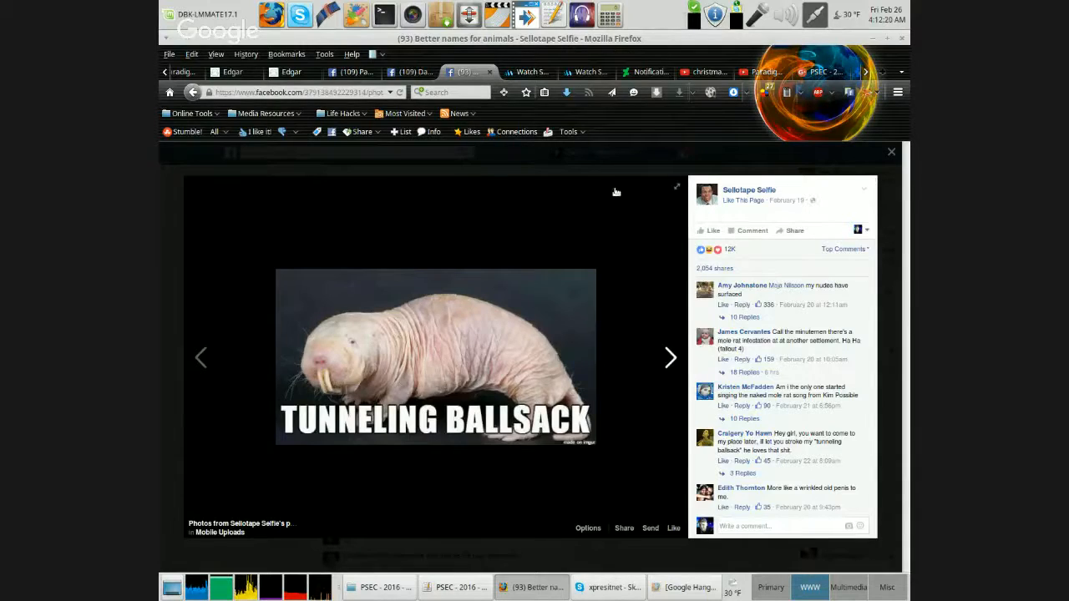
# Advance past Mud fuckers and Danger zebra to the 'Majestic sea flap flap' stingray
pyautogui.click(671, 357)
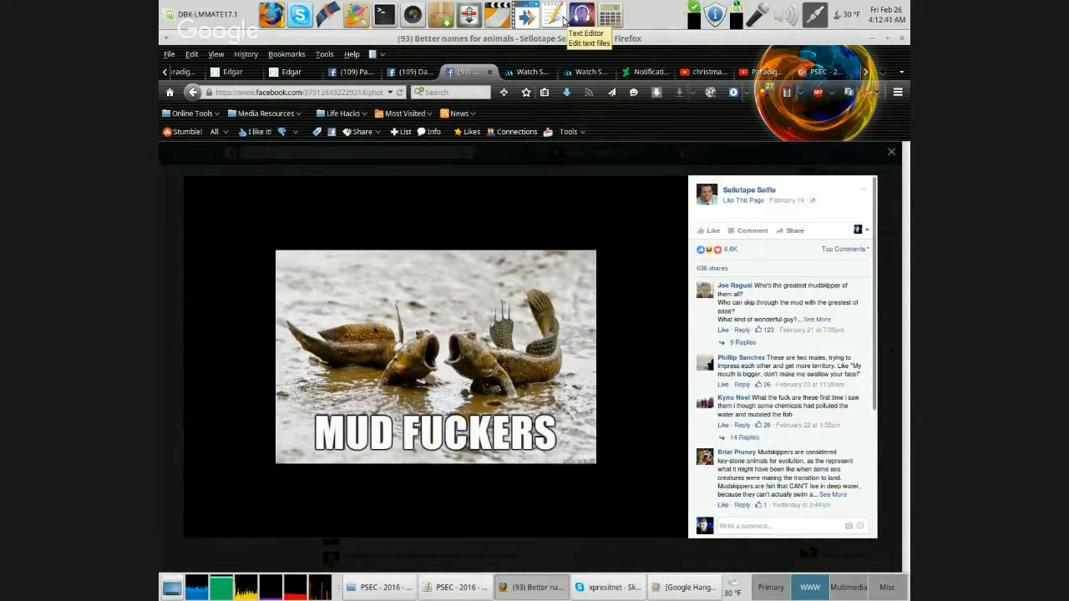
pyautogui.moveTo(583, 15)
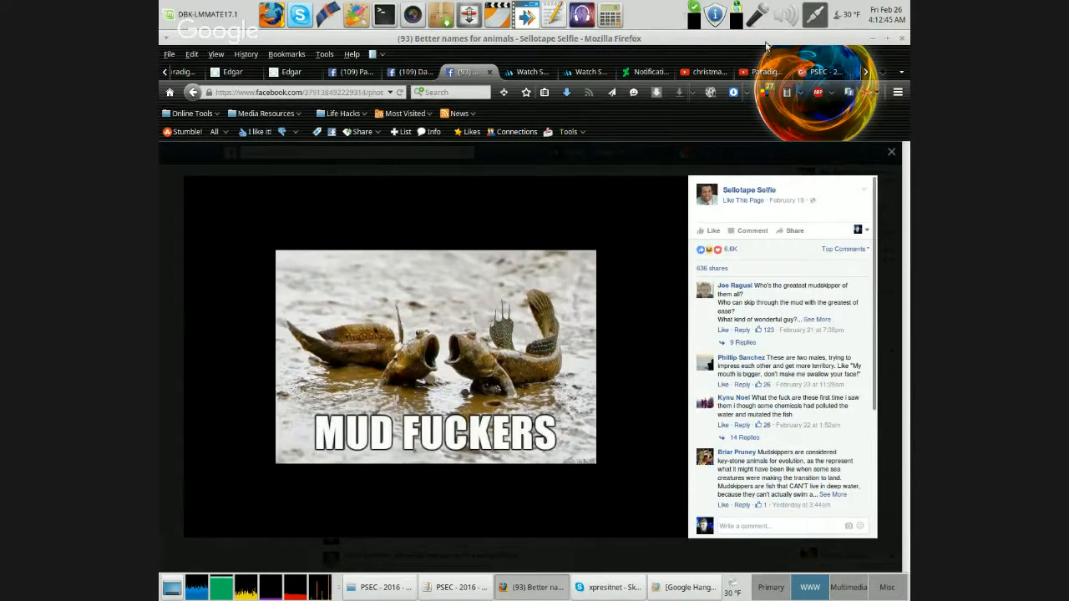
pyautogui.moveTo(749, 45)
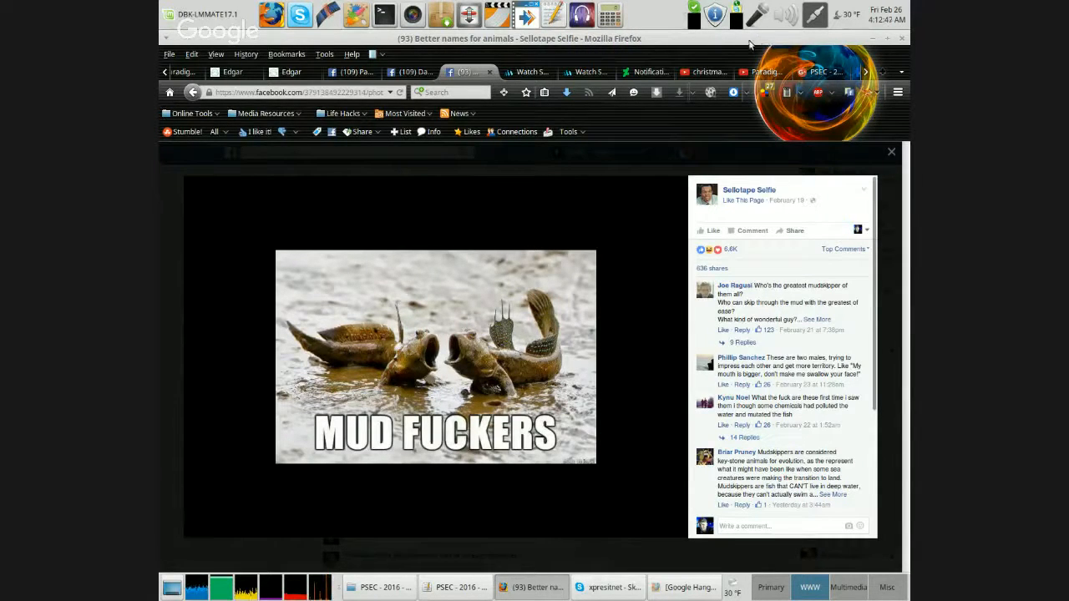
pyautogui.moveTo(650, 344)
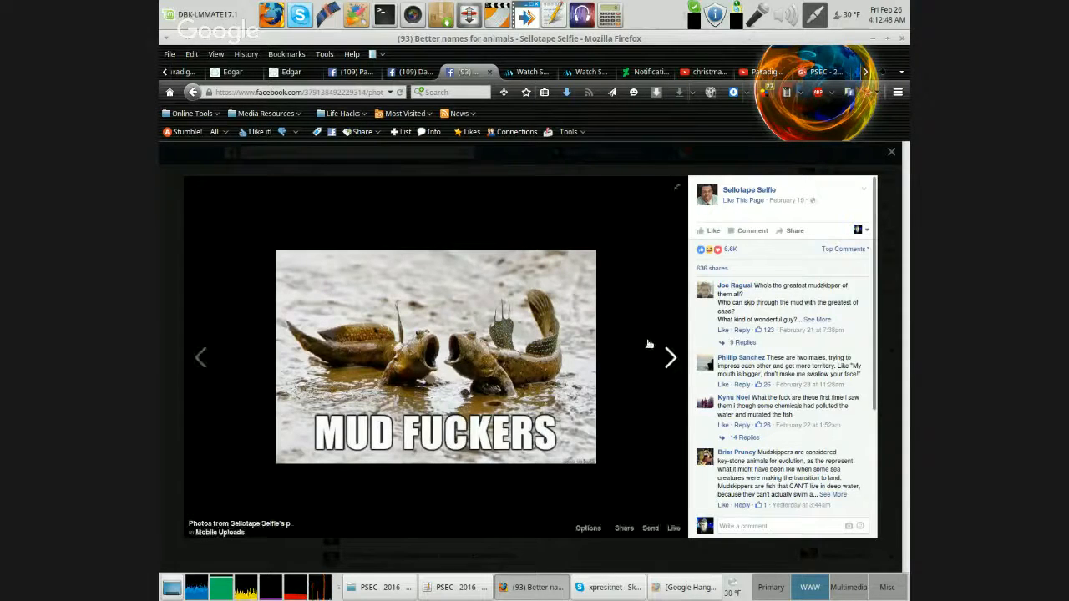
pyautogui.click(671, 358)
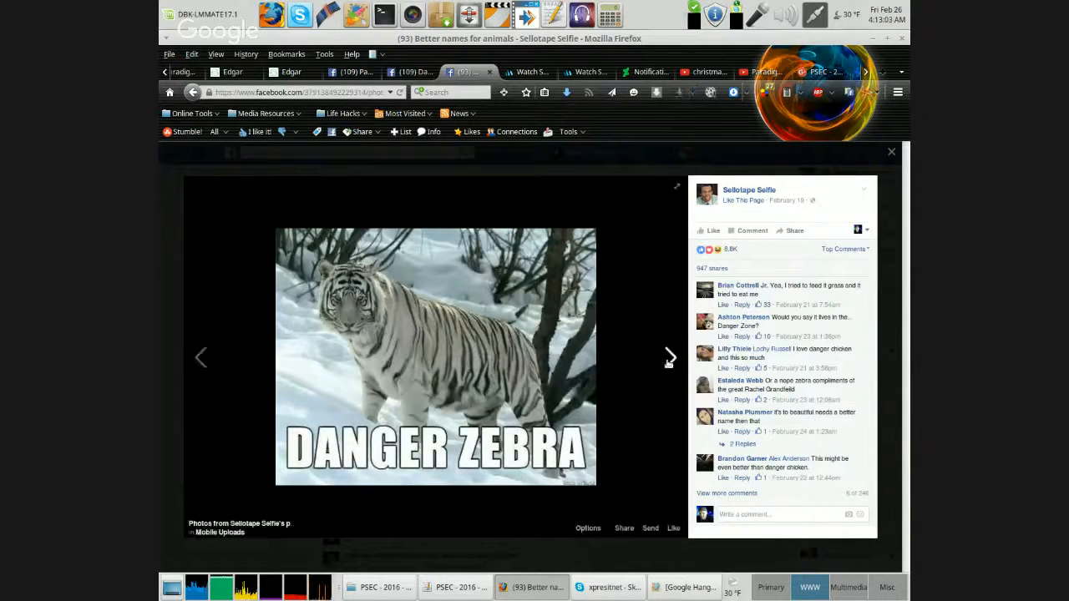
pyautogui.click(669, 357)
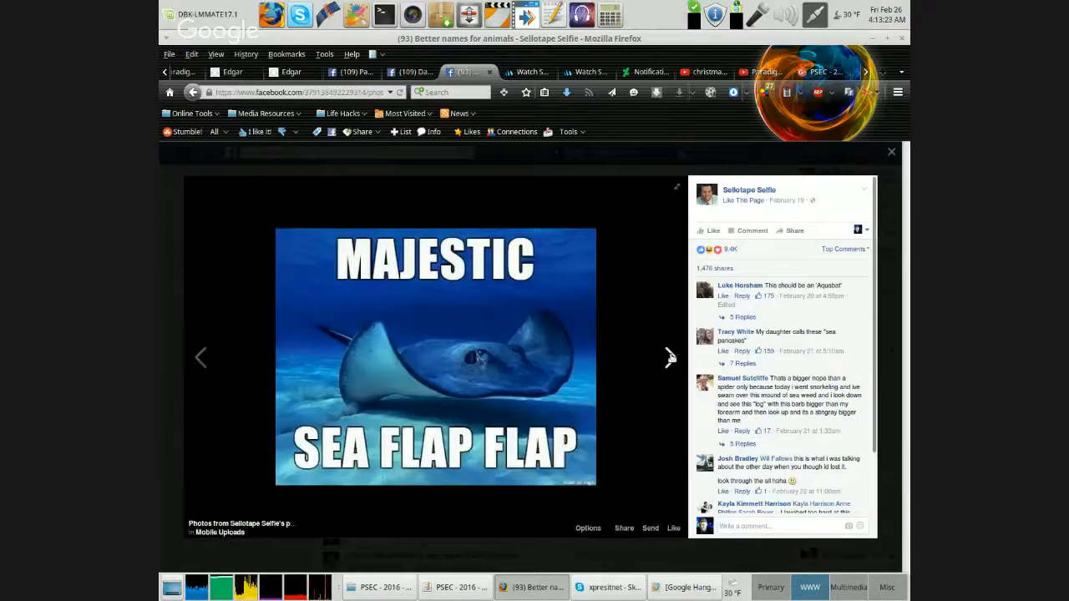
# Page past Nope, Panda whale and Magical safety dragon to the 'Floppy floppy sea spider' octopus
pyautogui.click(670, 357)
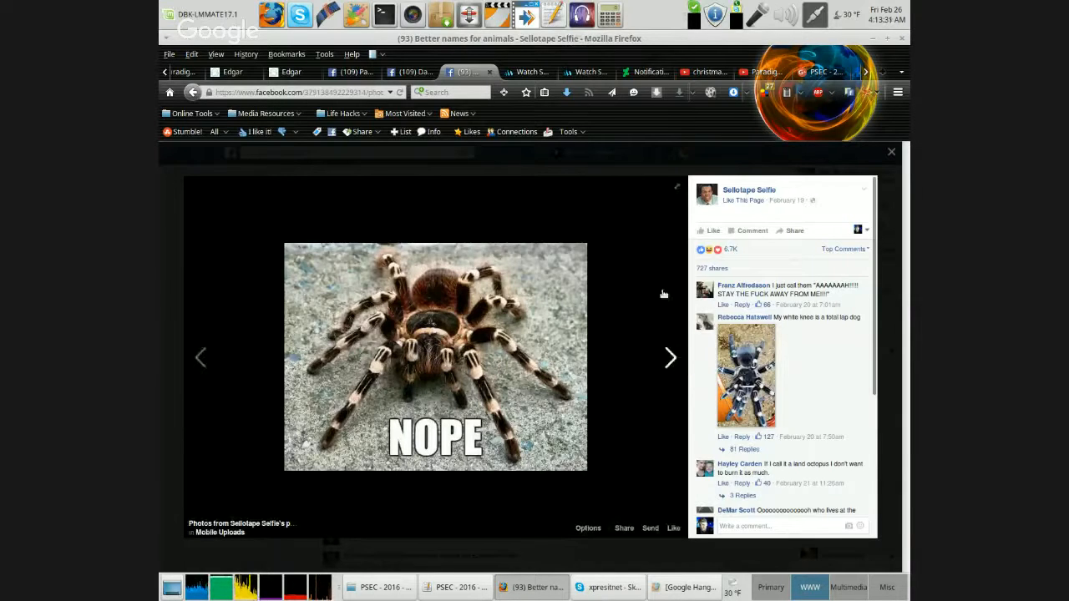
pyautogui.click(670, 357)
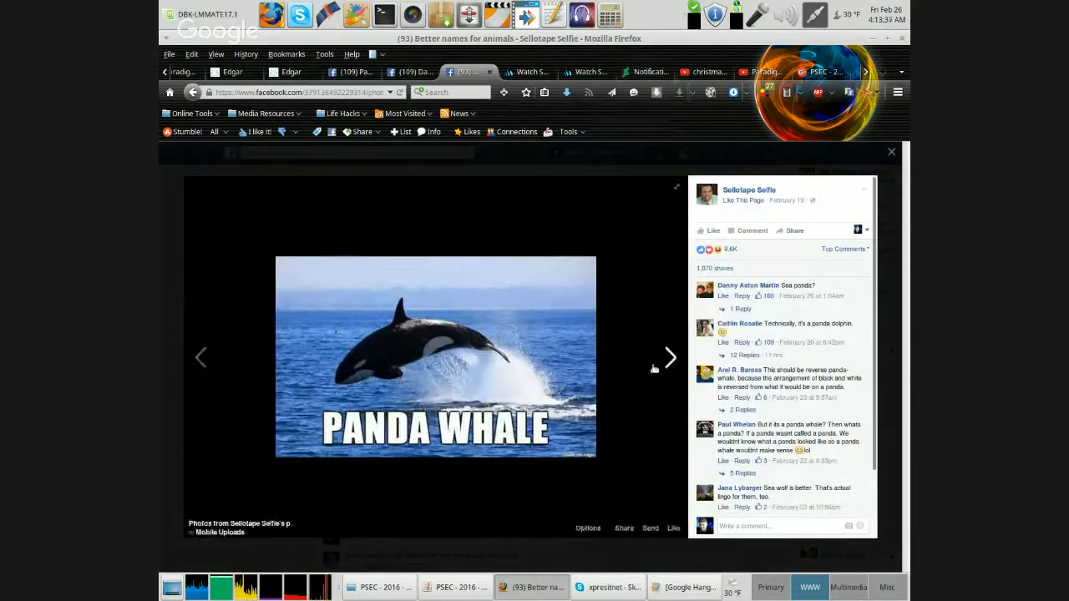
pyautogui.click(671, 357)
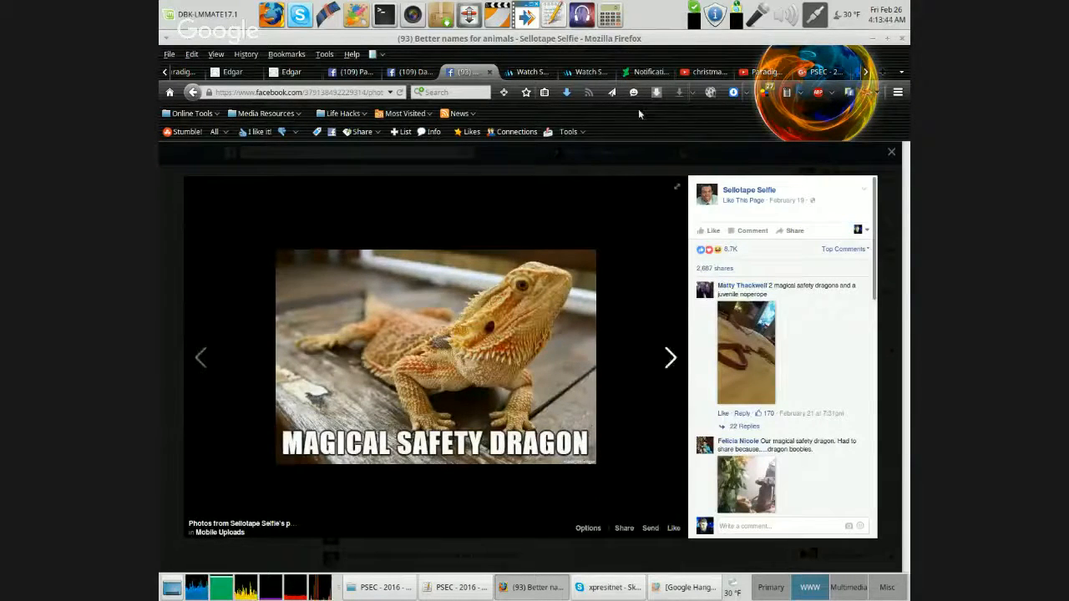
pyautogui.click(670, 357)
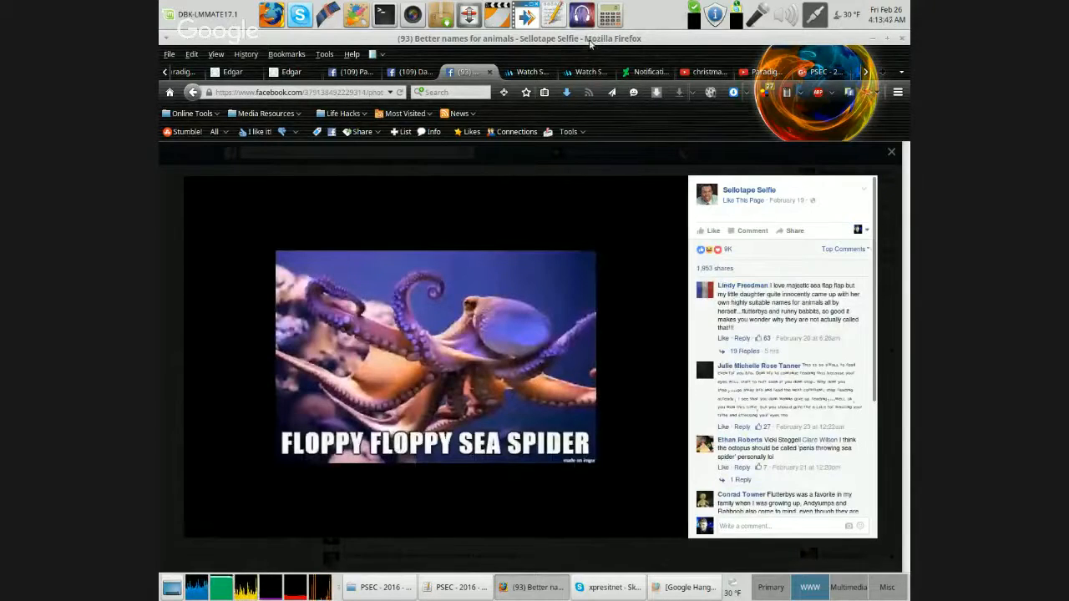